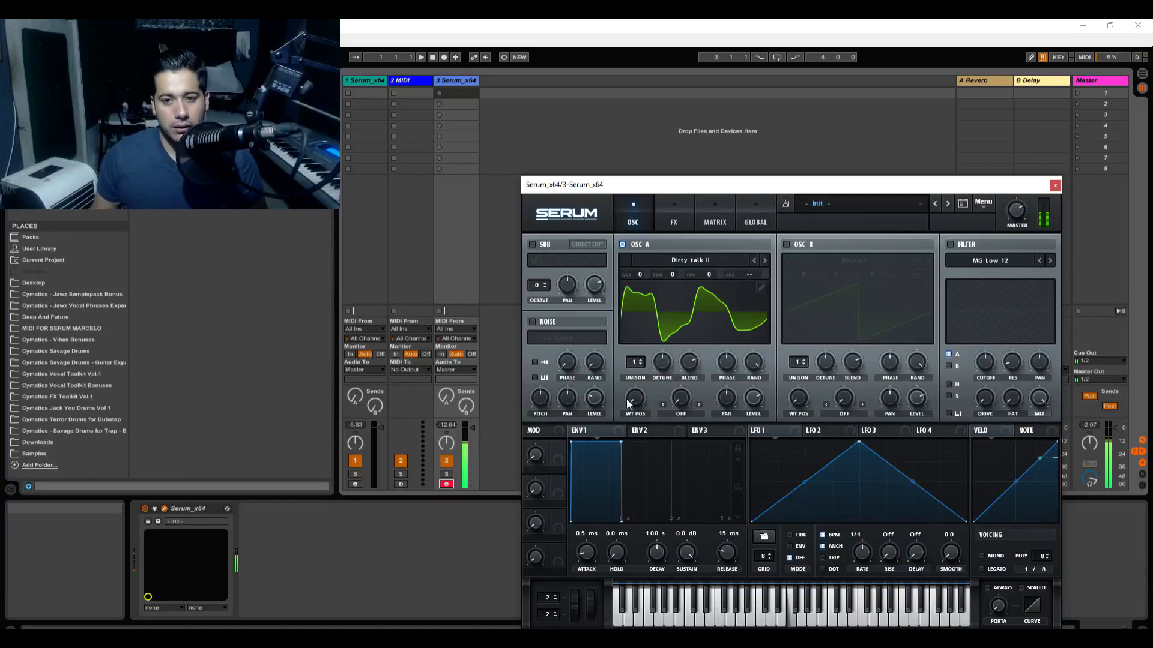
Nudge the Serum window upward on screen, with Dirty talk II loaded in OSC A.
left_click_drag(632, 399, 632, 383)
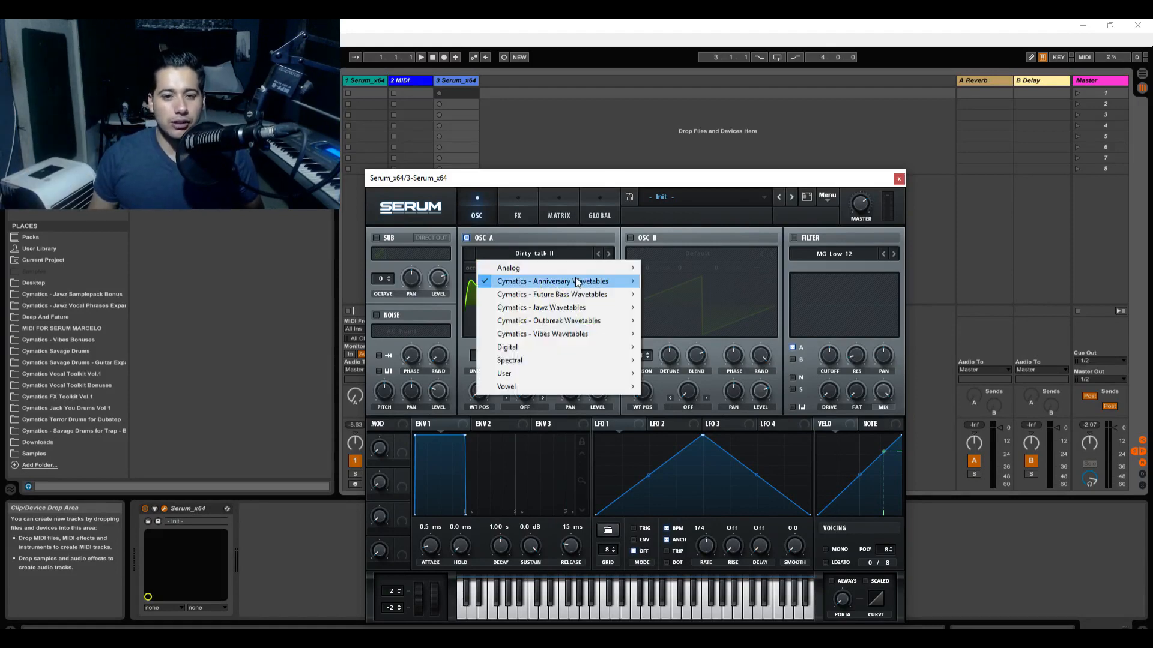
Load Dirty talk into OSC A, reset Fine tuning to zero, and sweep the wavetable position.
left_click(553, 280)
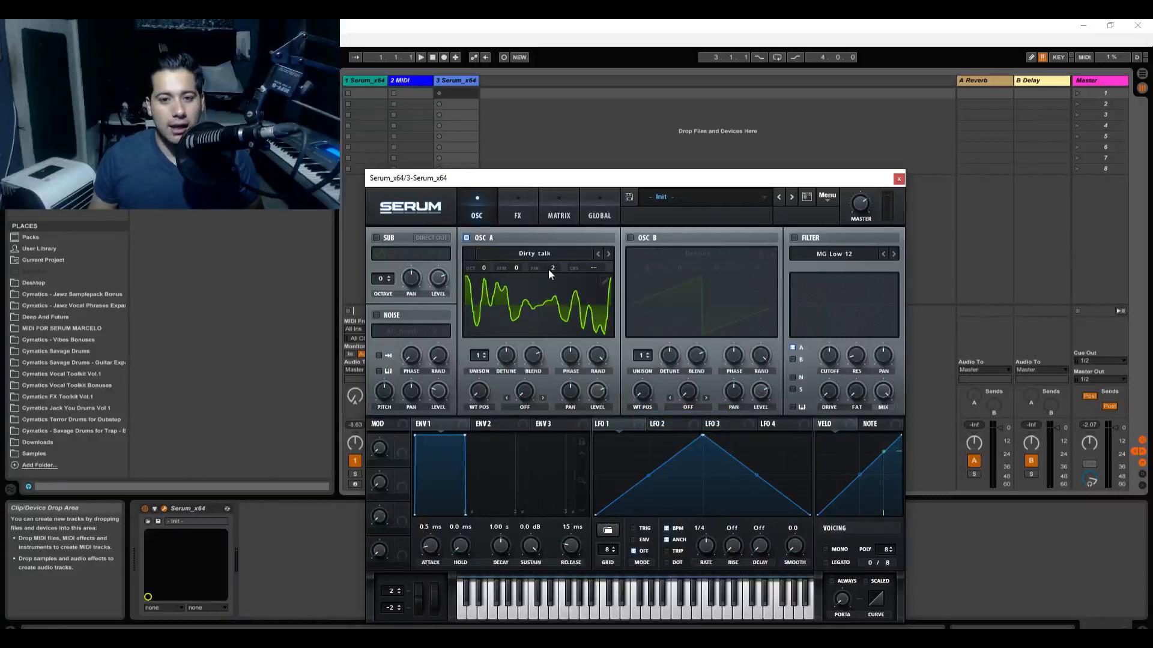
left_click_drag(553, 267, 552, 287)
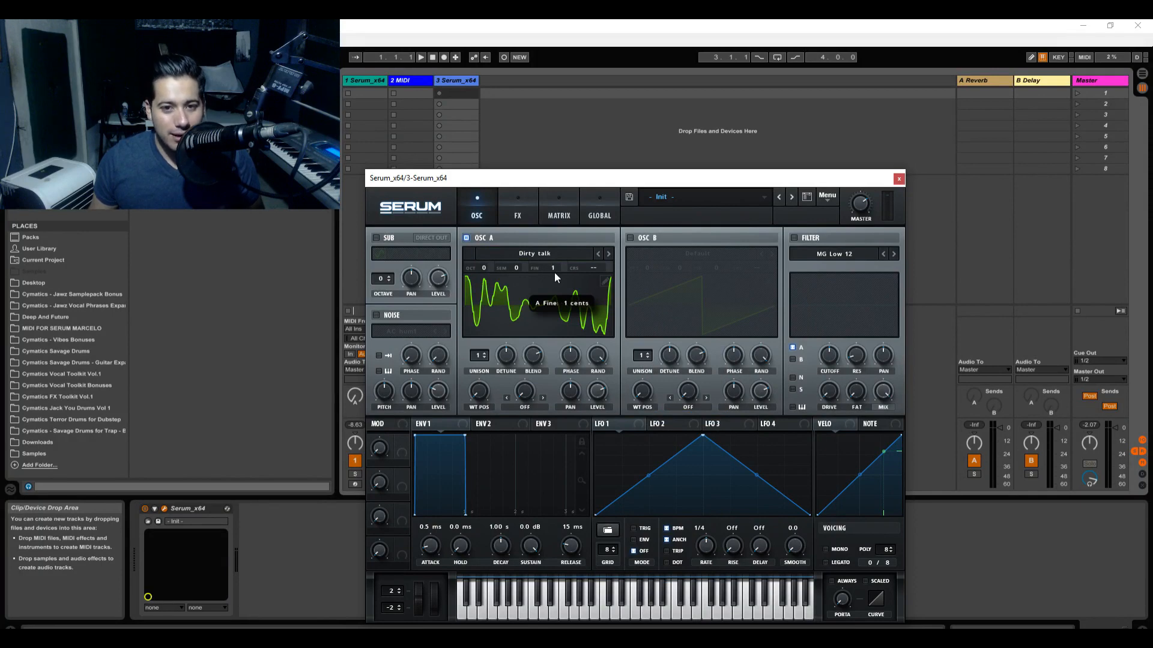
right_click(553, 266)
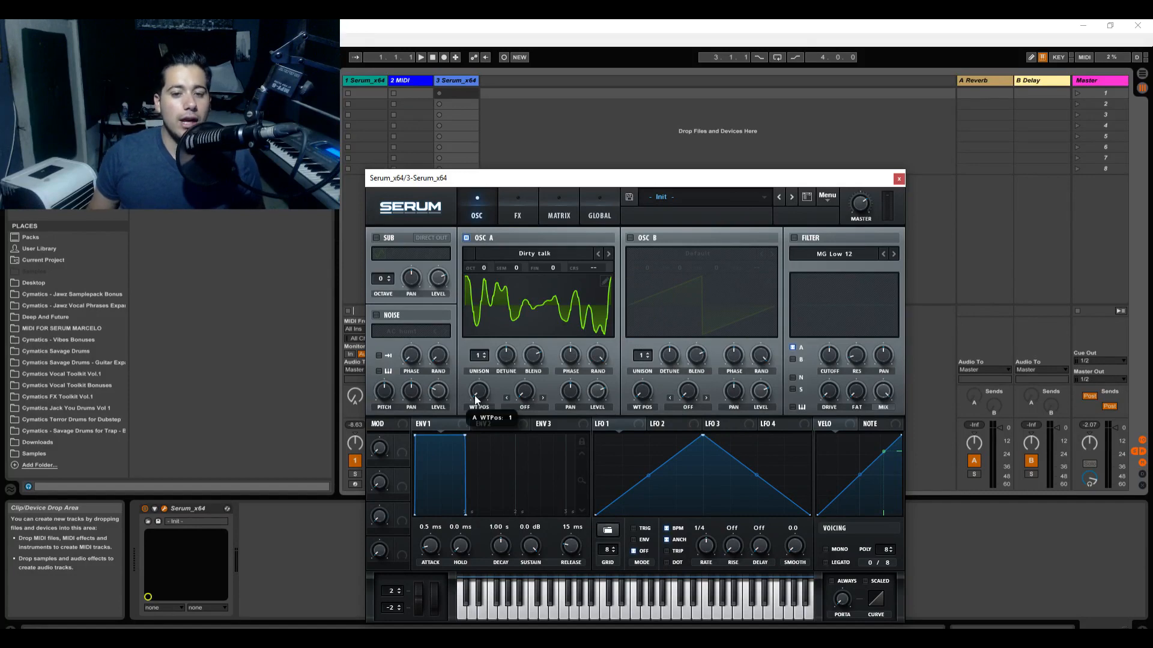
left_click_drag(477, 394, 482, 367)
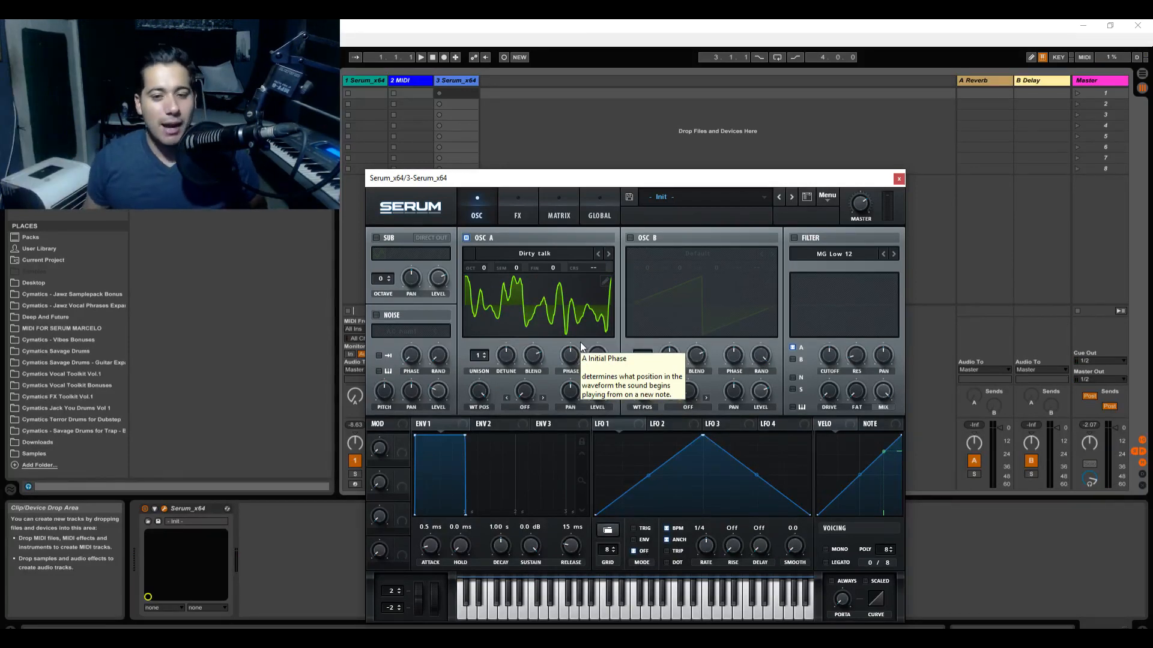
left_click_drag(479, 387, 479, 395)
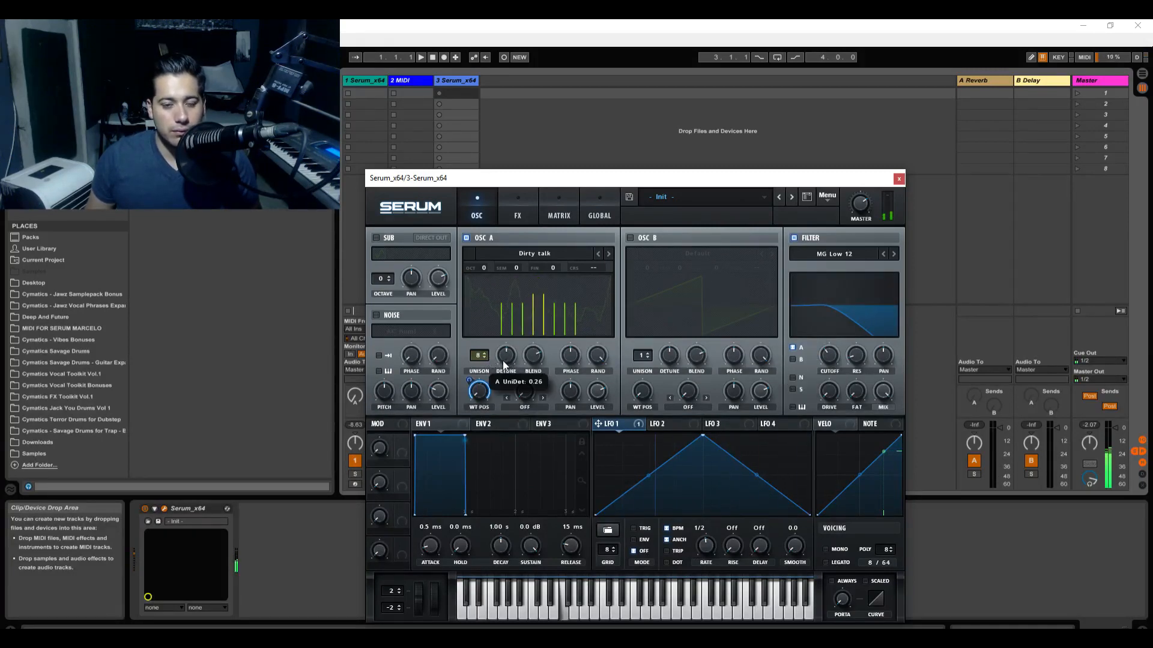
Route LFO 2 to the filter cutoff and enable Chorus on the FX page.
left_click(657, 424)
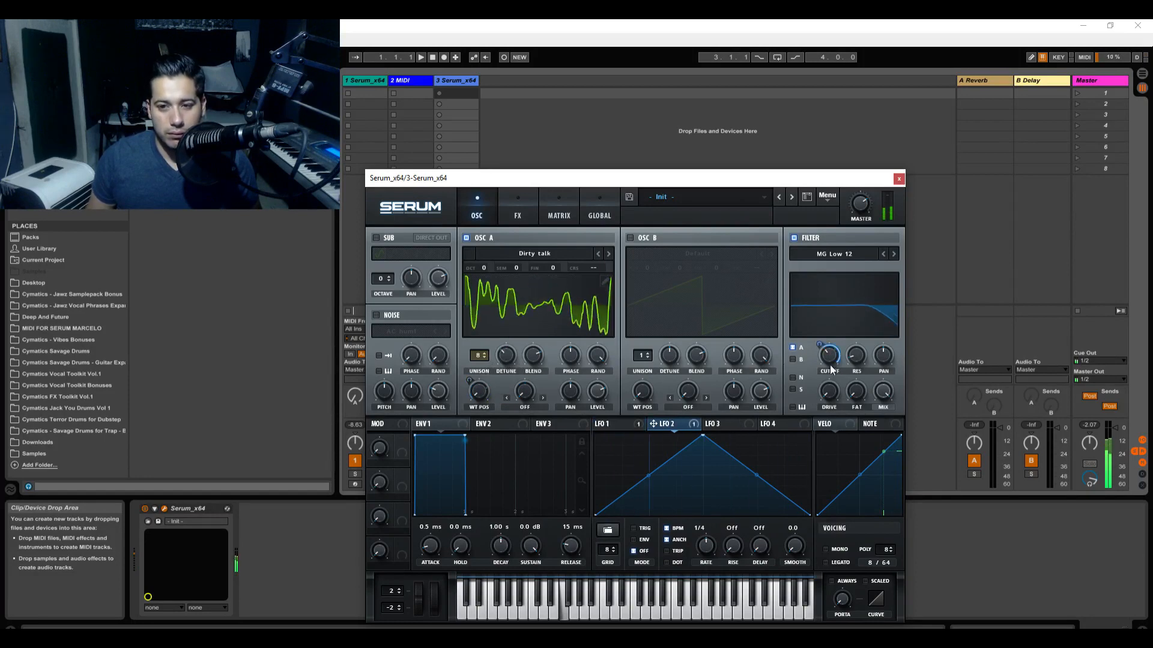
left_click_drag(827, 356, 828, 367)
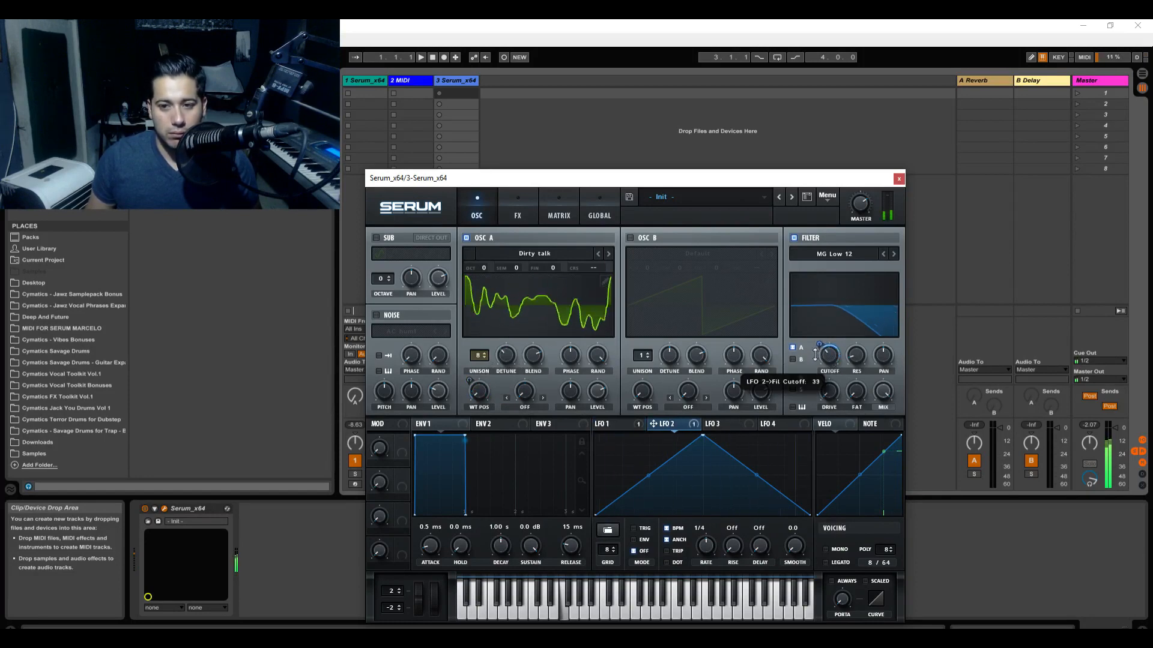
left_click(517, 206)
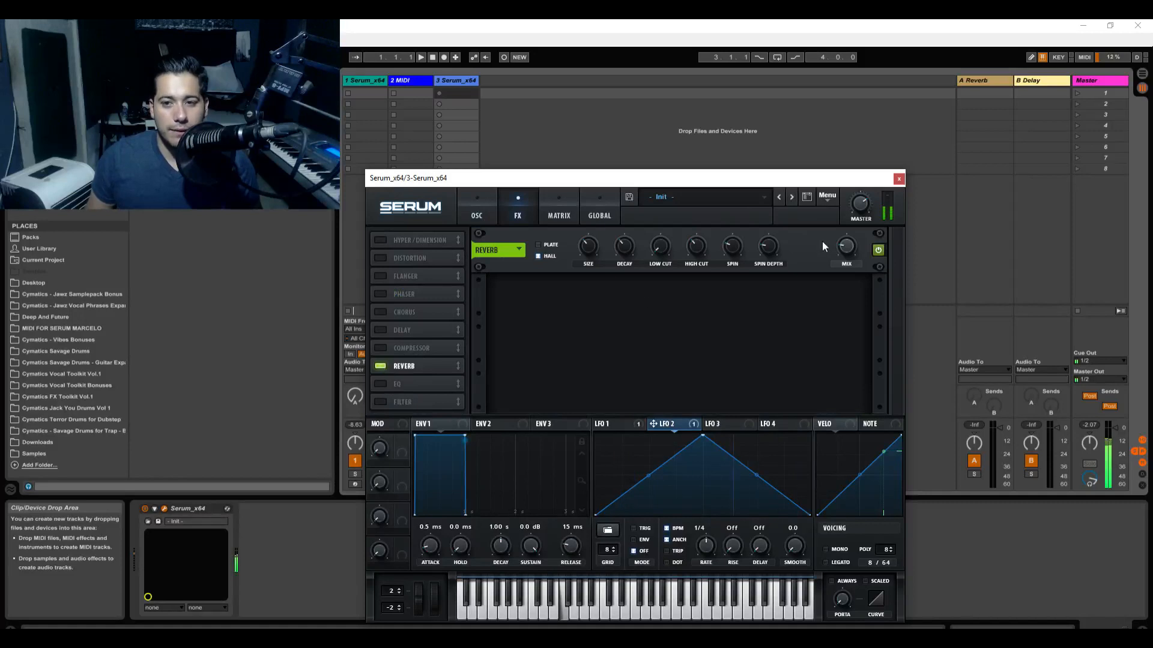
mouse_move(320, 287)
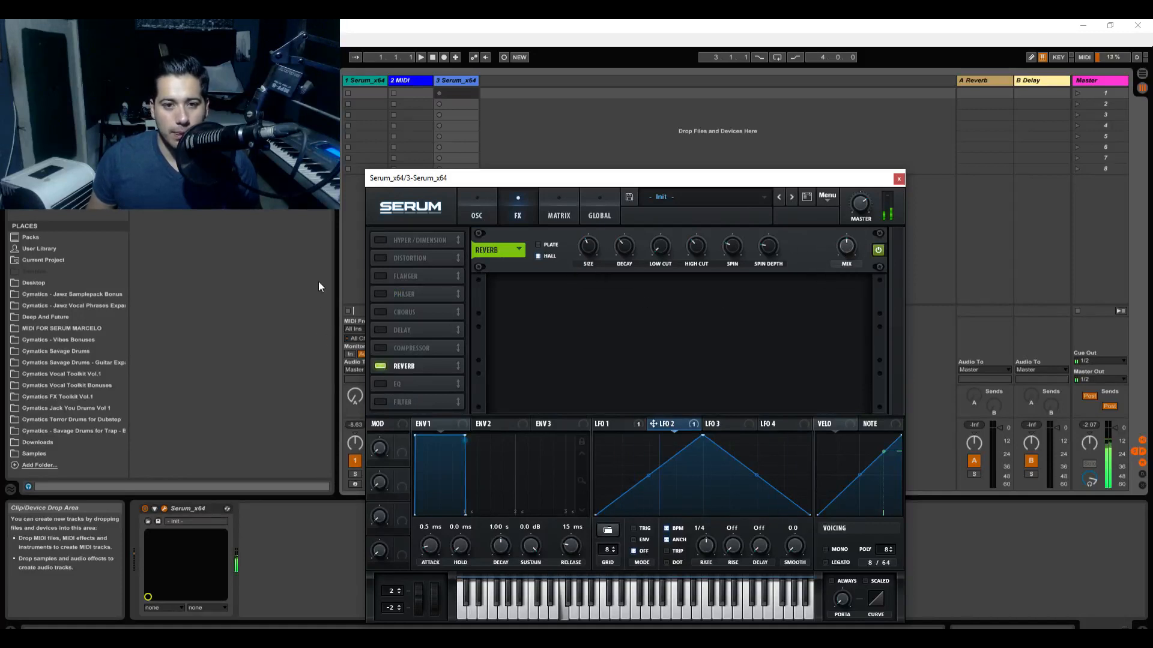
left_click(380, 311)
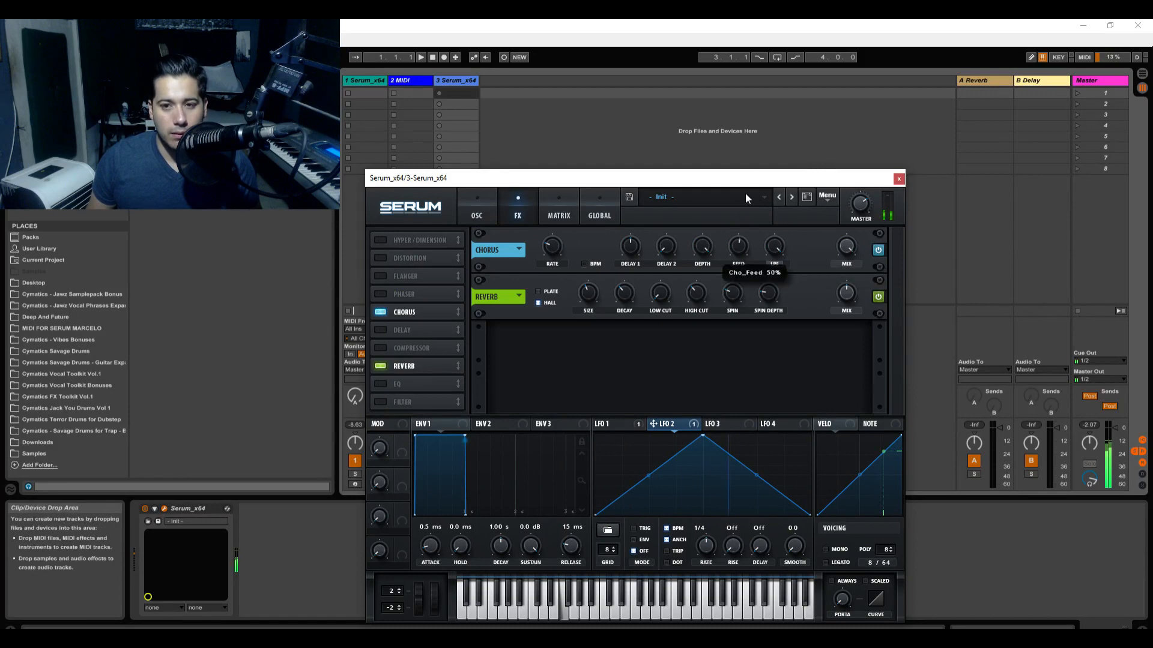
mouse_move(551, 246)
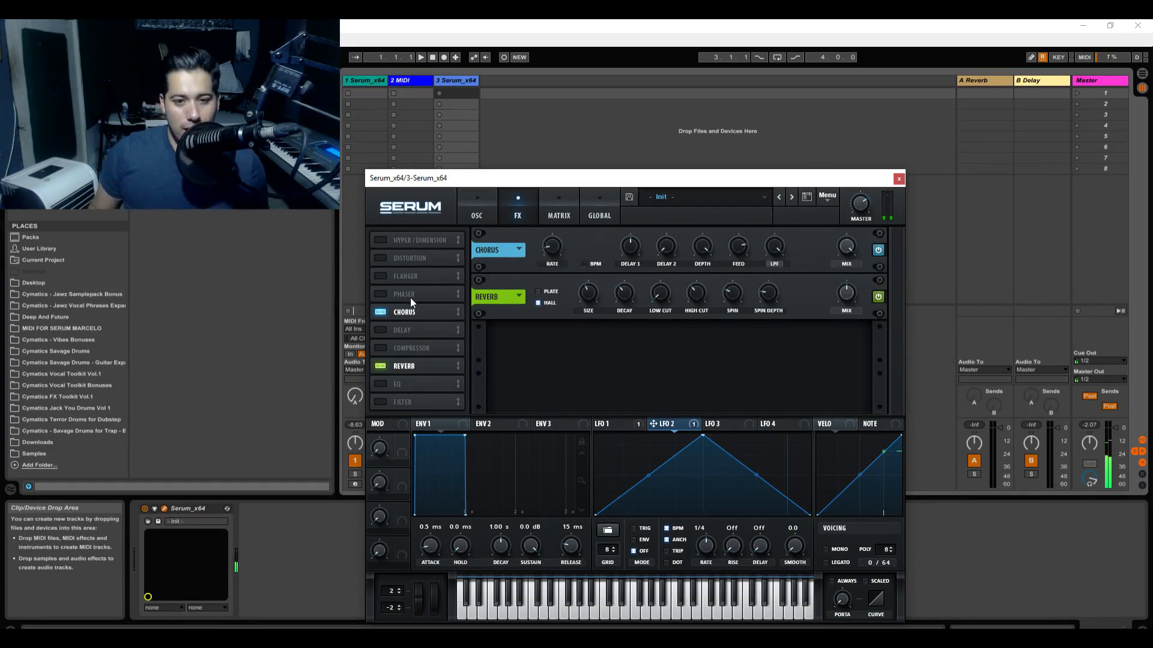
left_click(476, 206)
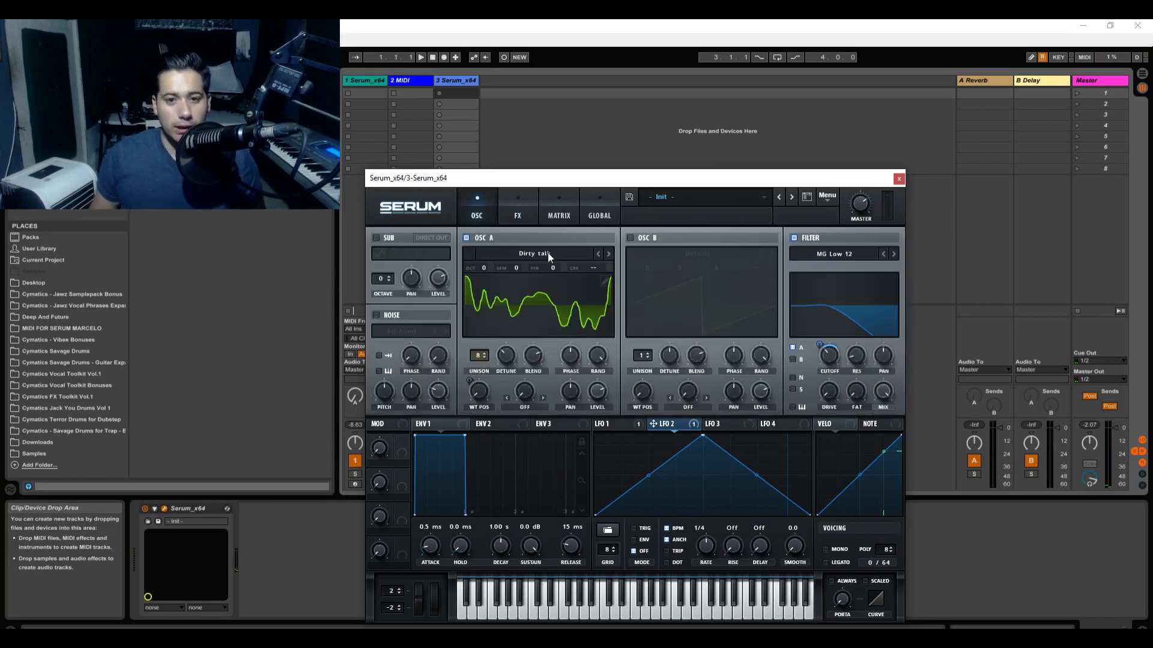
Swap OSC A to Anniversary Wavetables' Rhodes MKII and remove all cutoff modulators.
left_click(534, 253)
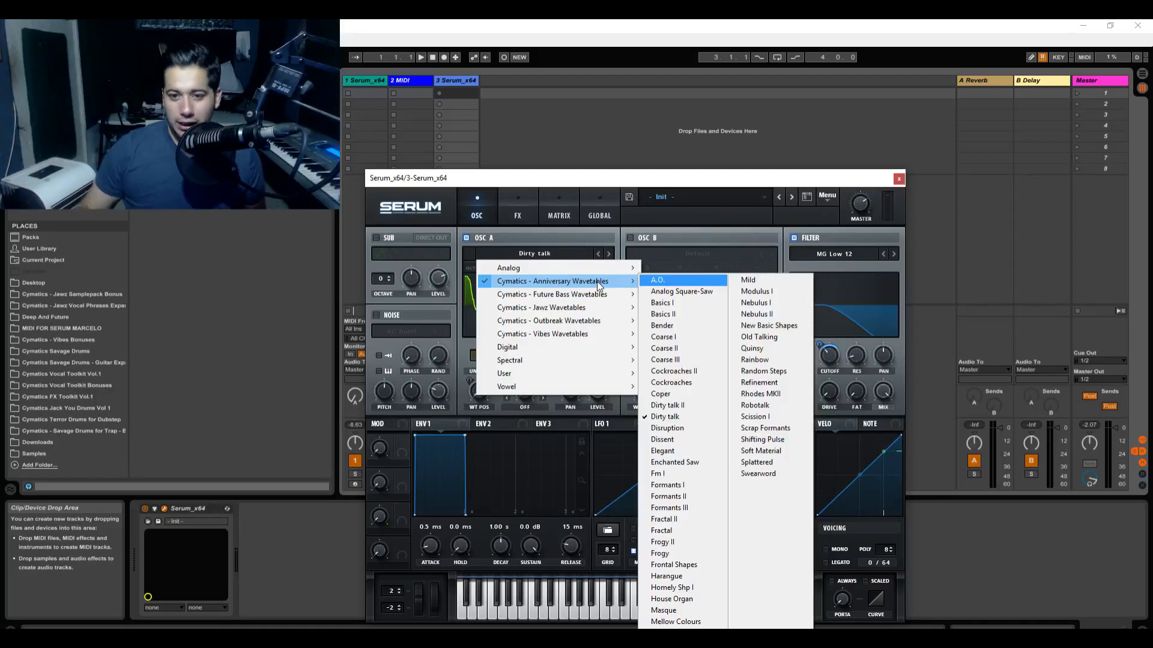
left_click(760, 393)
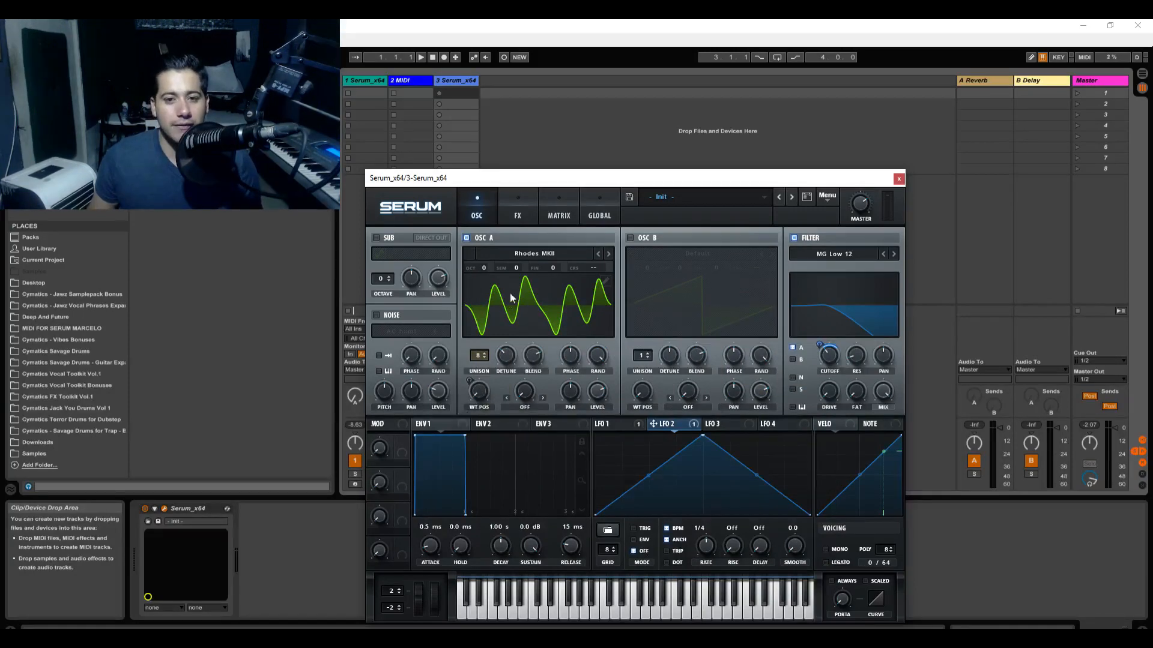
right_click(829, 357)
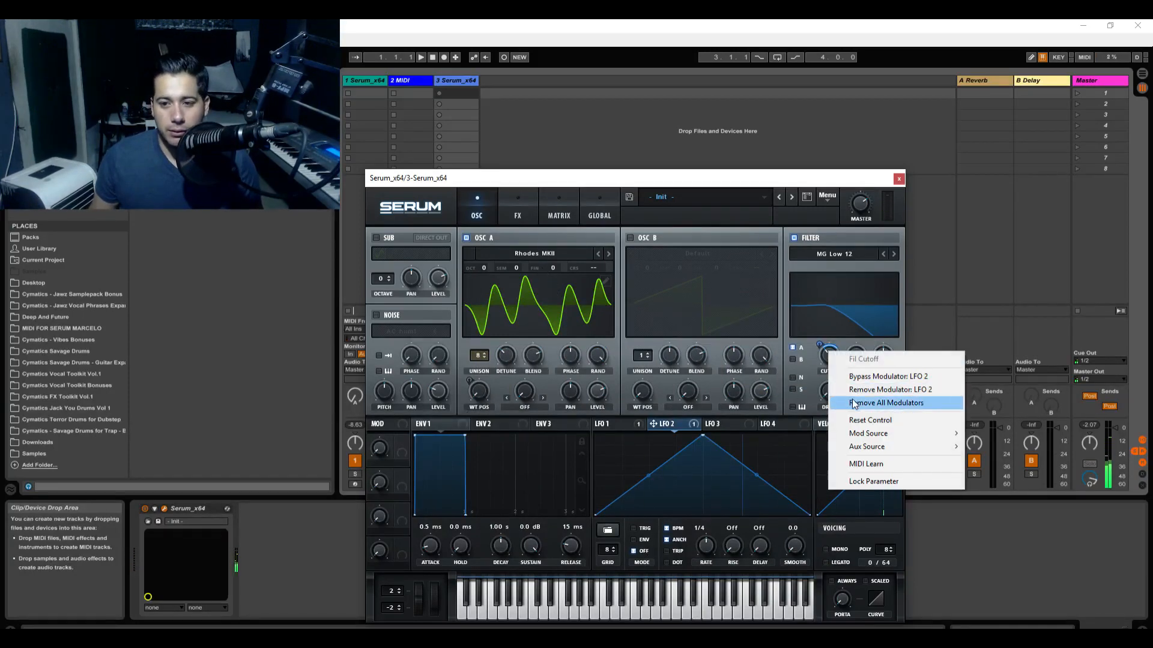
left_click(887, 403)
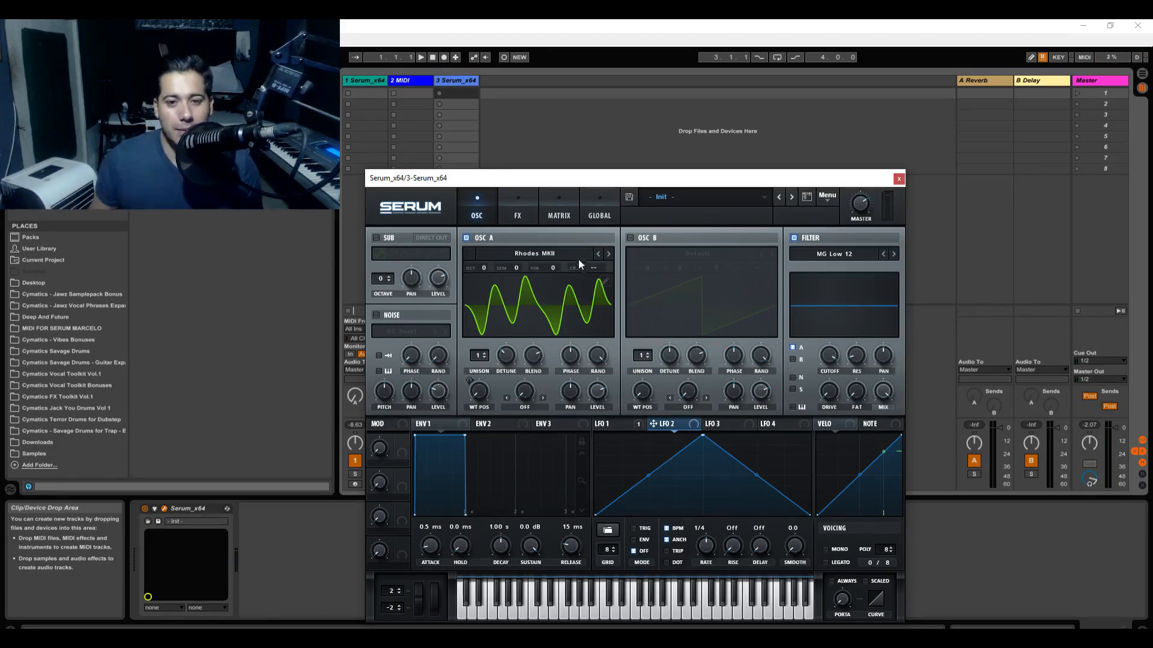
Open OSC A's wavetable menu to browse the Analog and User collections.
left_click(534, 254)
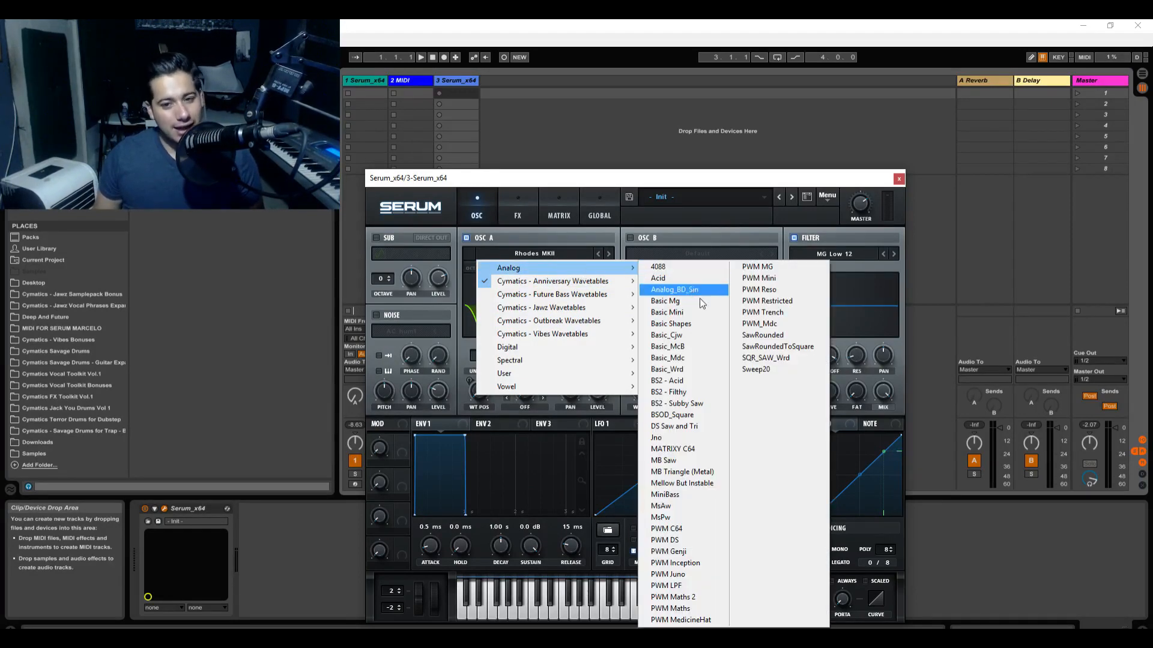
mouse_move(504, 373)
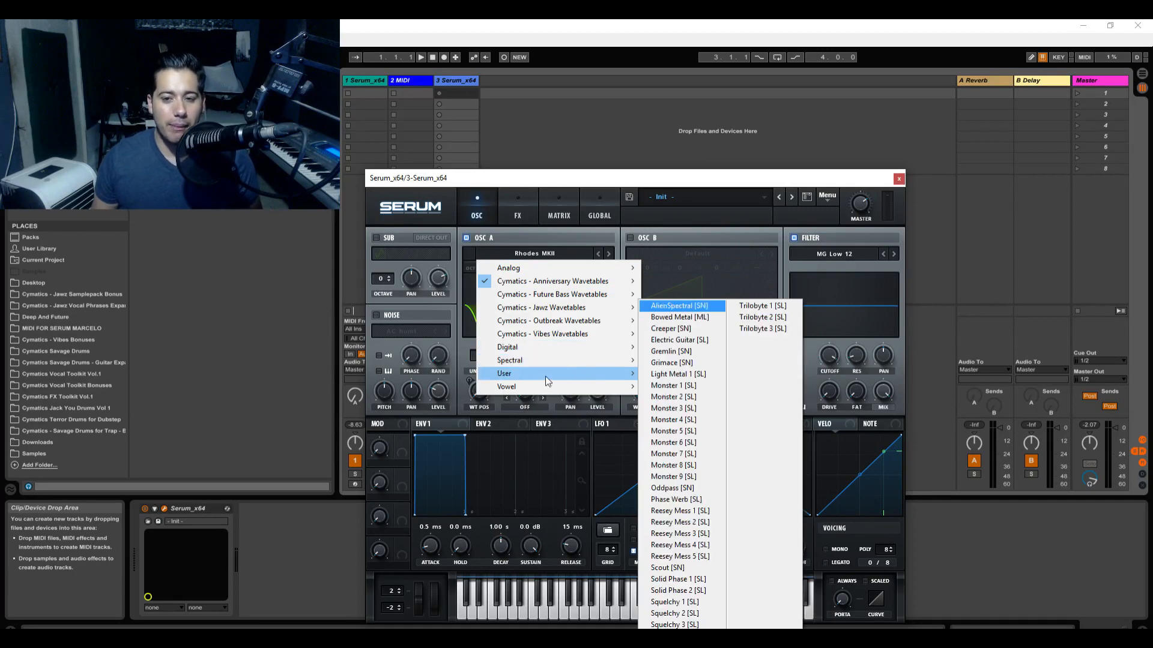